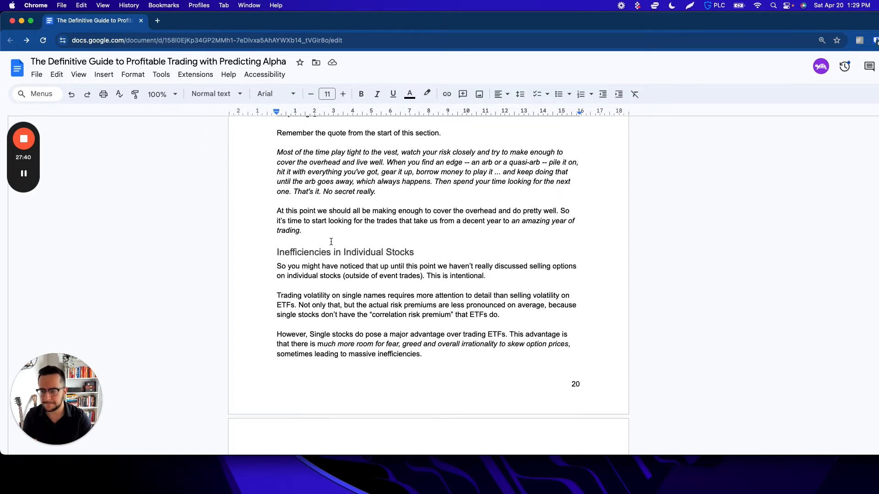
- Scroll from the Inefficiencies in Individual Stocks heading down into the Distressed Volatility Trading passage
{"action": "scroll", "scroll_direction": "down", "scroll_amount": 3}
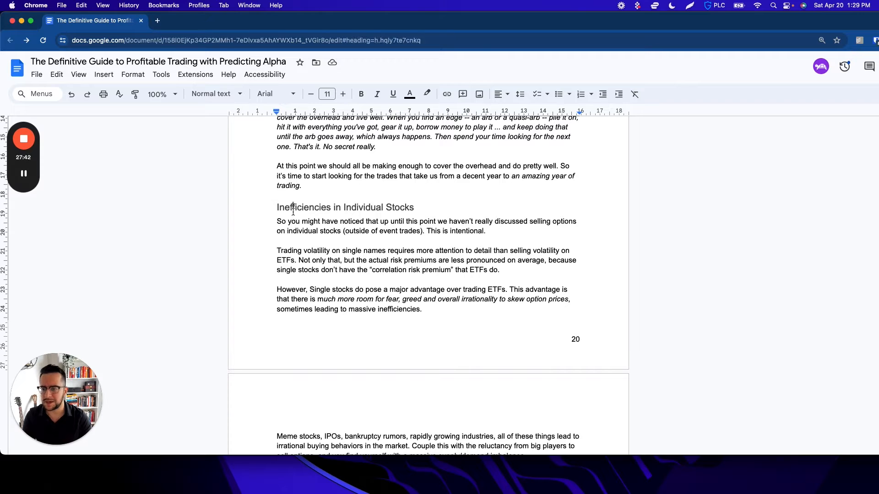
{"action": "double_click", "coordinate": [350, 220]}
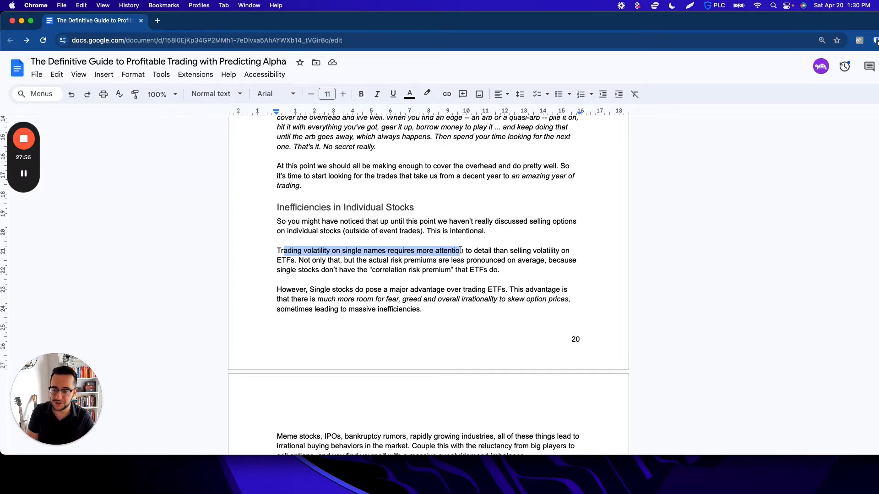
{"action": "scroll", "scroll_direction": "down", "scroll_amount": 3}
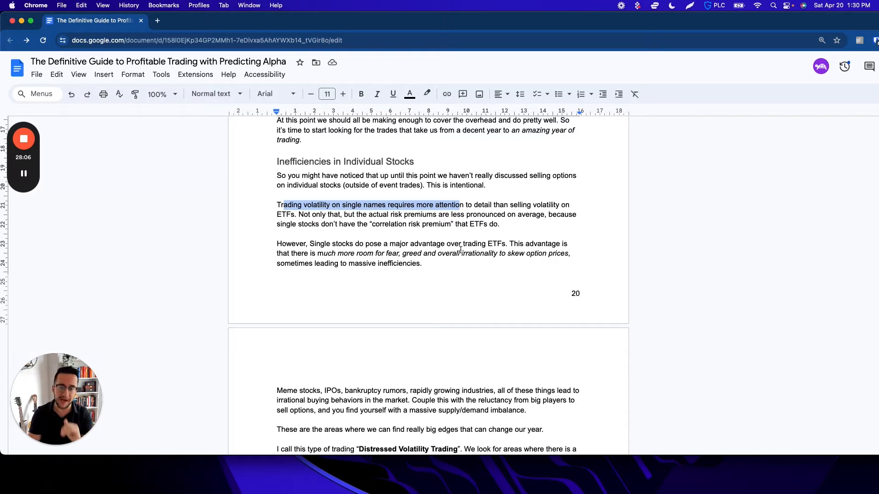
{"action": "scroll", "scroll_direction": "down", "scroll_amount": 3}
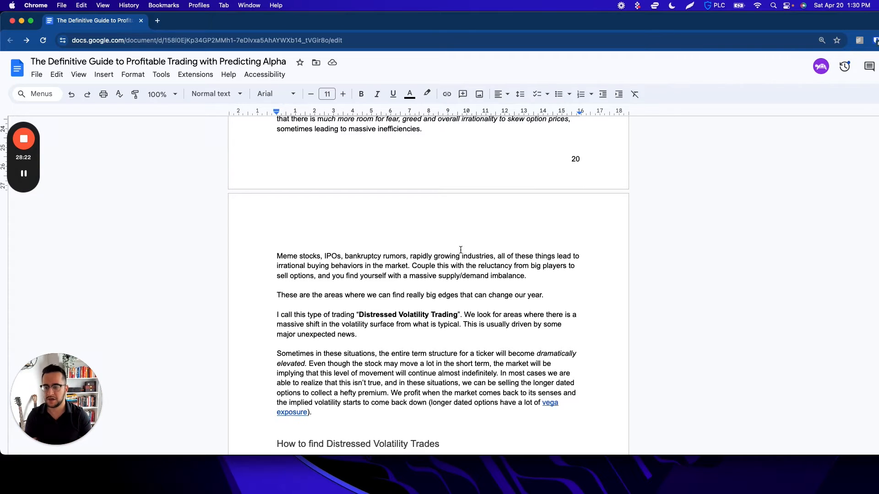
- Scroll down to the four-step diagram and the scan-for-distressed-trades section
{"action": "scroll", "scroll_direction": "down", "scroll_amount": 3}
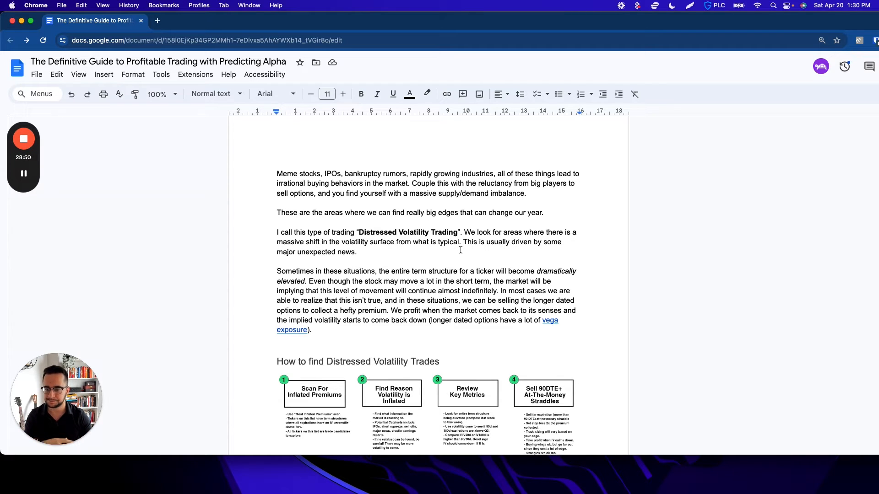
{"action": "scroll", "scroll_direction": "down", "scroll_amount": 3}
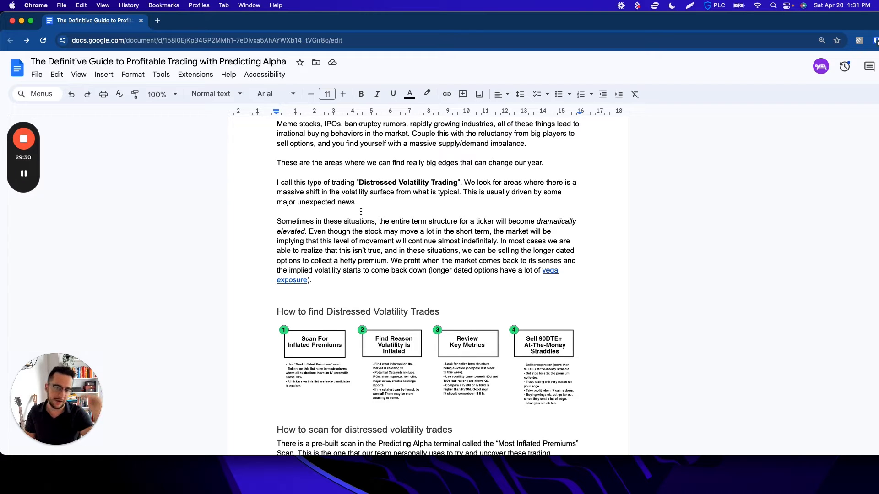
{"action": "mouse_move", "coordinate": [404, 277]}
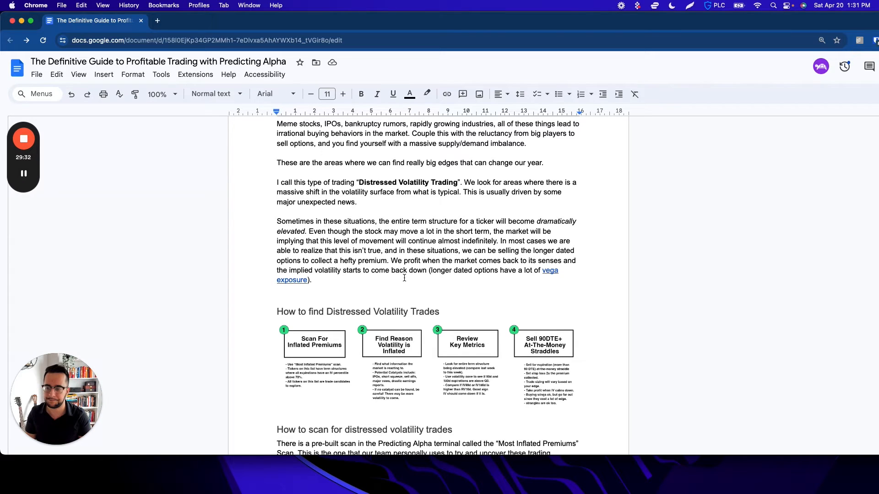
{"action": "scroll", "scroll_direction": "down", "scroll_amount": 3}
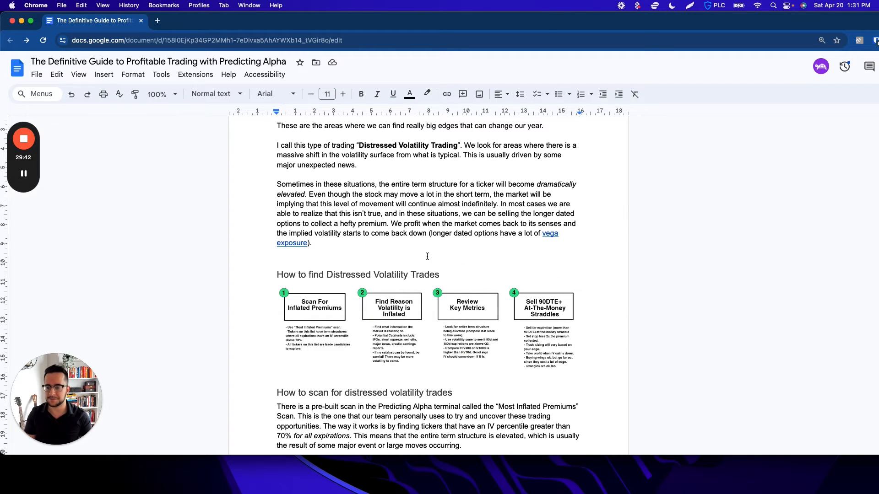
{"action": "scroll", "scroll_direction": "down", "scroll_amount": 3}
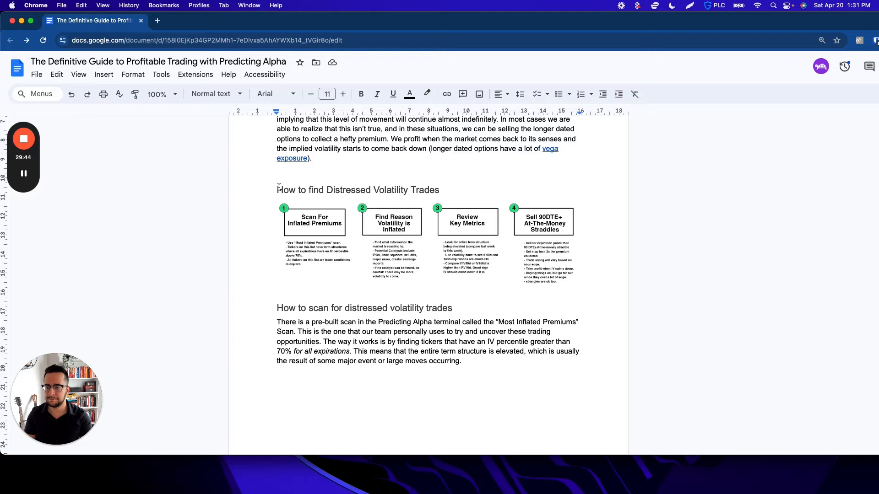
- Place the cursor in the document above the Most Inflated Premiums scanner screenshot
{"action": "left_click", "coordinate": [408, 189]}
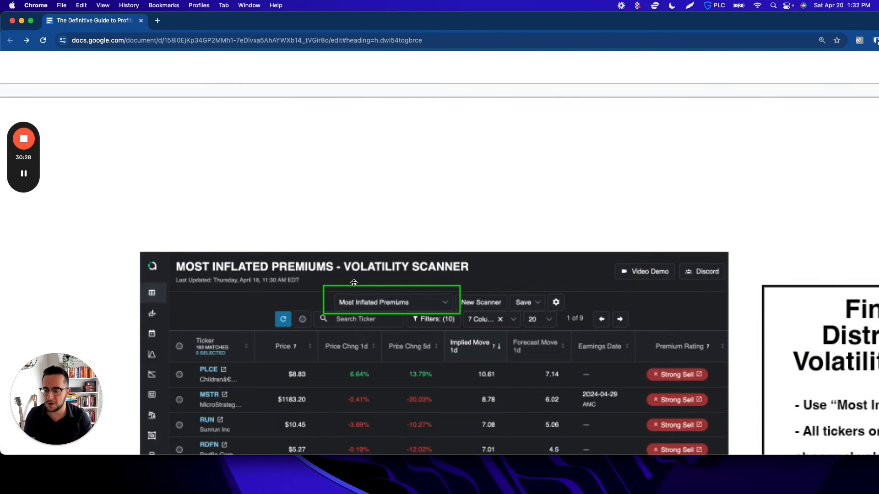
- Scroll past the scanner image to the Volatility Catalyst screenshot under 'Find the reason volatility is high'
{"action": "scroll", "scroll_direction": "down", "scroll_amount": 3}
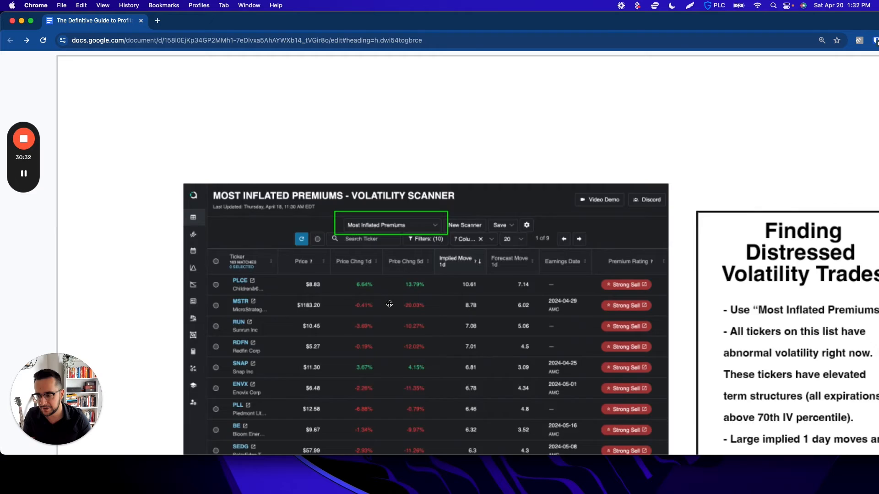
{"action": "scroll", "scroll_direction": "down", "scroll_amount": 3}
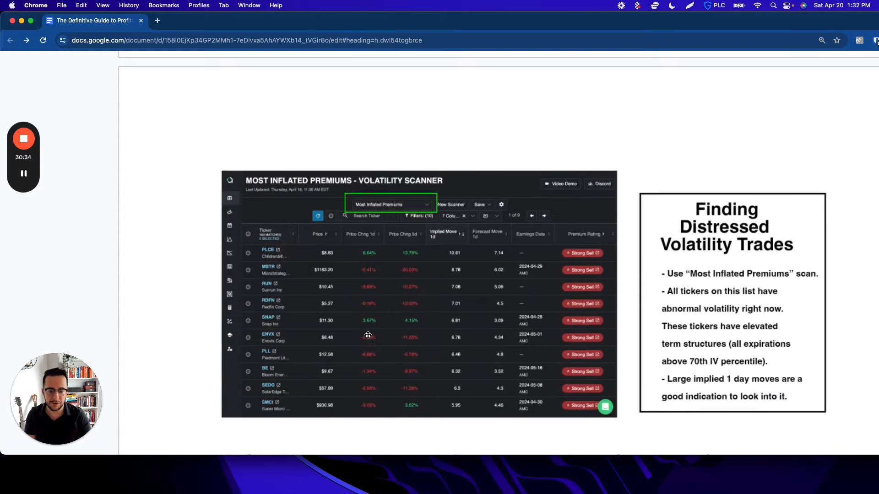
{"action": "scroll", "scroll_direction": "down", "scroll_amount": 3}
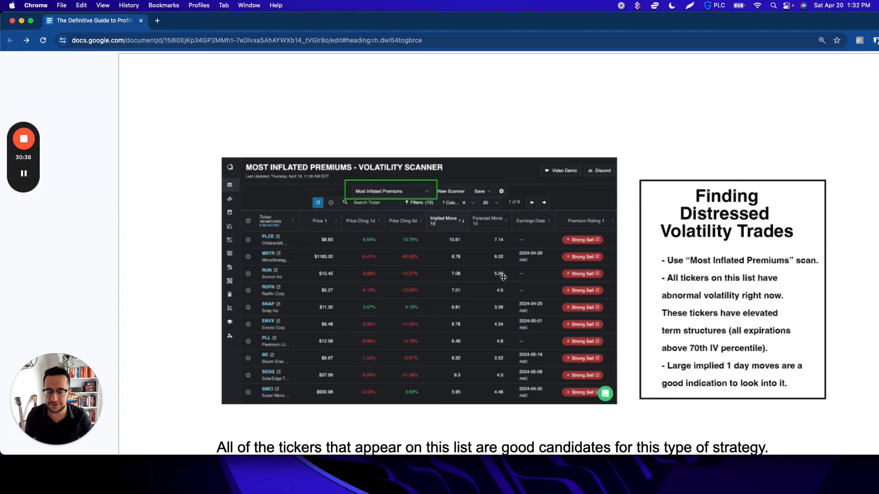
{"action": "scroll", "scroll_direction": "down", "scroll_amount": 3}
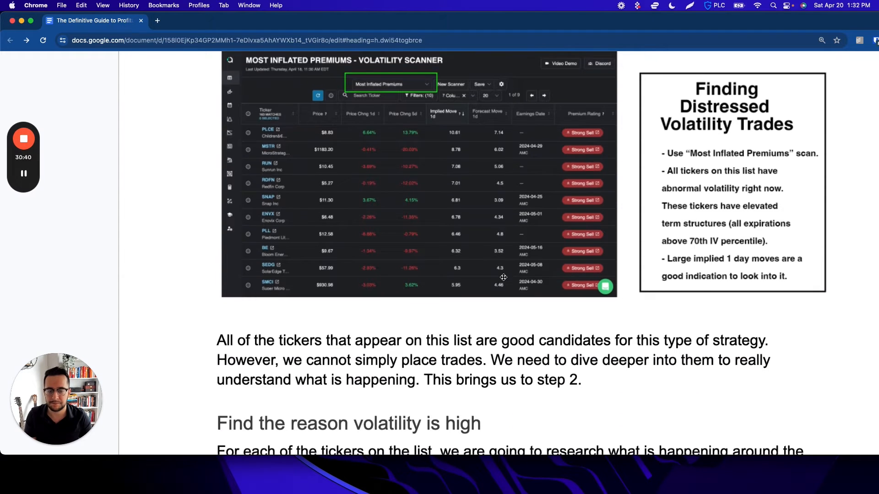
{"action": "scroll", "scroll_direction": "down", "scroll_amount": 3}
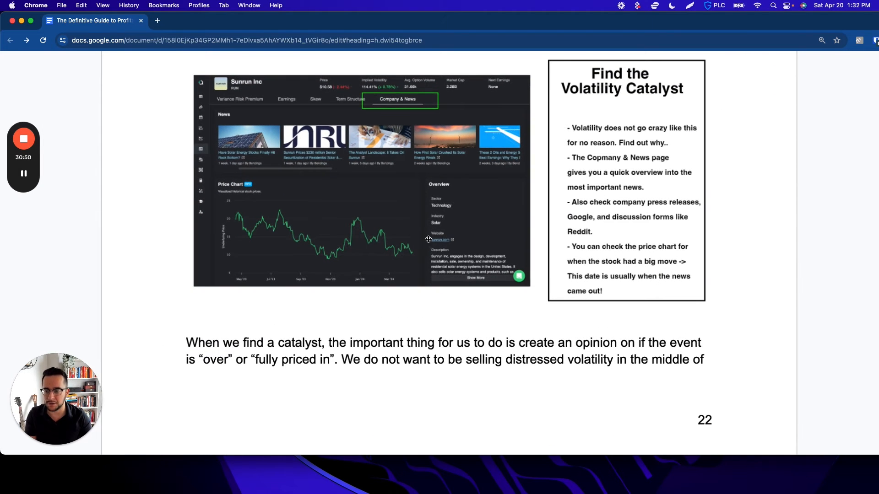
{"action": "mouse_move", "coordinate": [372, 251]}
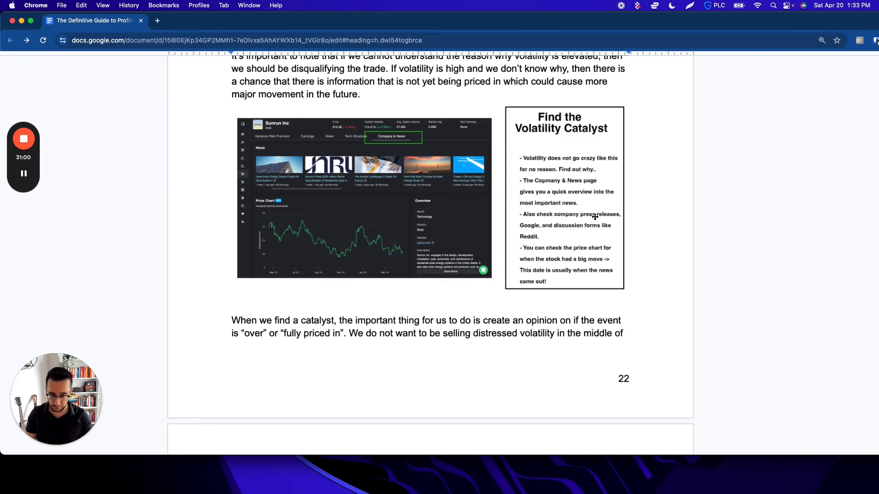
{"action": "mouse_move", "coordinate": [585, 227]}
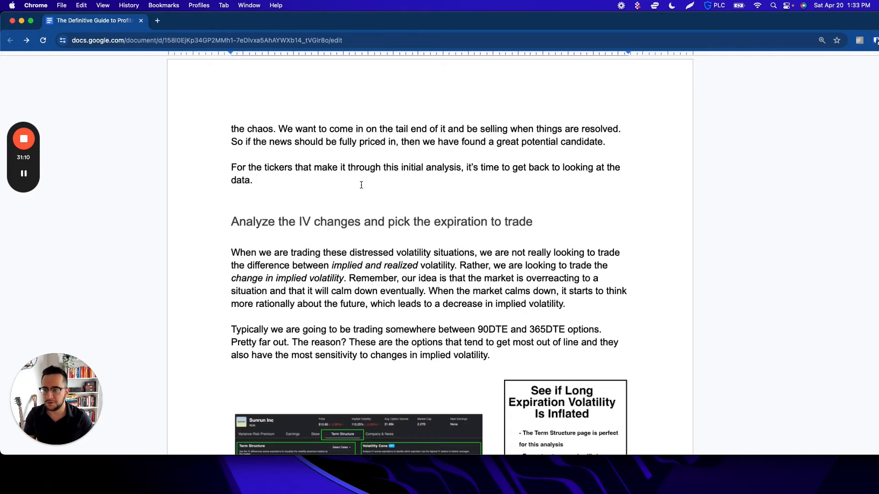
{"action": "scroll", "scroll_direction": "down", "scroll_amount": 3}
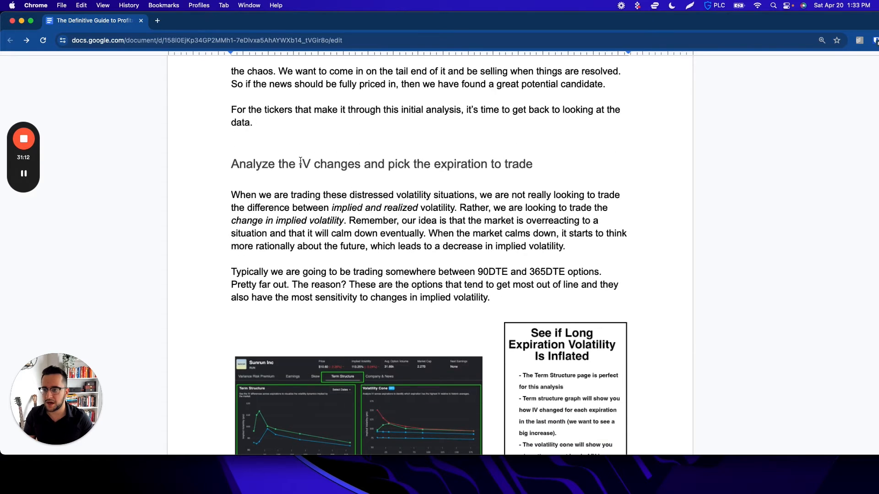
{"action": "left_click_drag", "start_coordinate": [311, 164], "coordinate": [409, 164]}
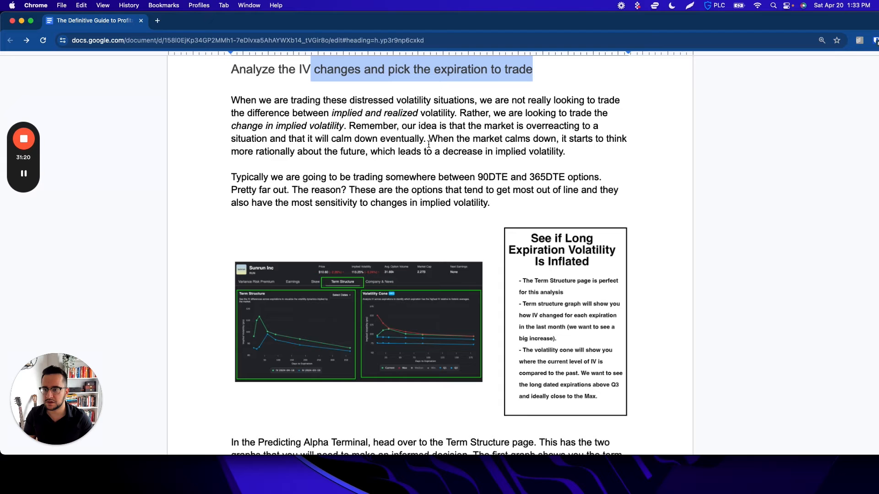
{"action": "left_click_drag", "start_coordinate": [285, 177], "coordinate": [527, 176]}
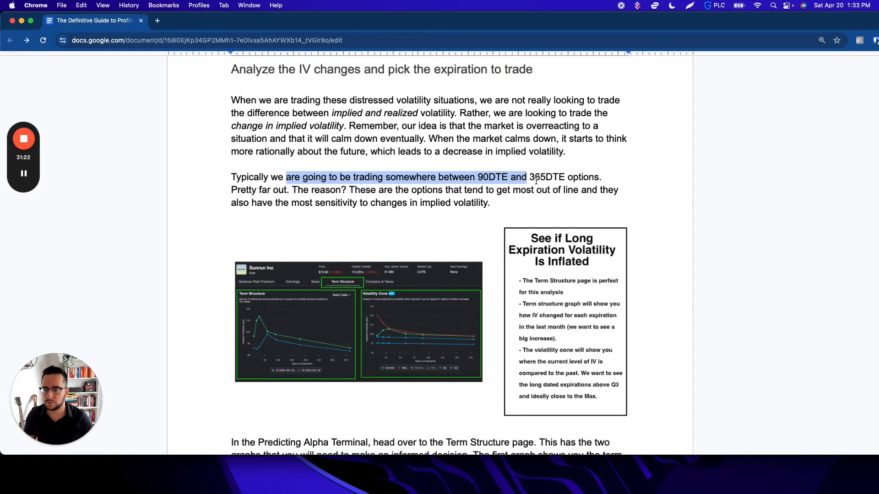
{"action": "scroll", "scroll_direction": "down", "scroll_amount": 3}
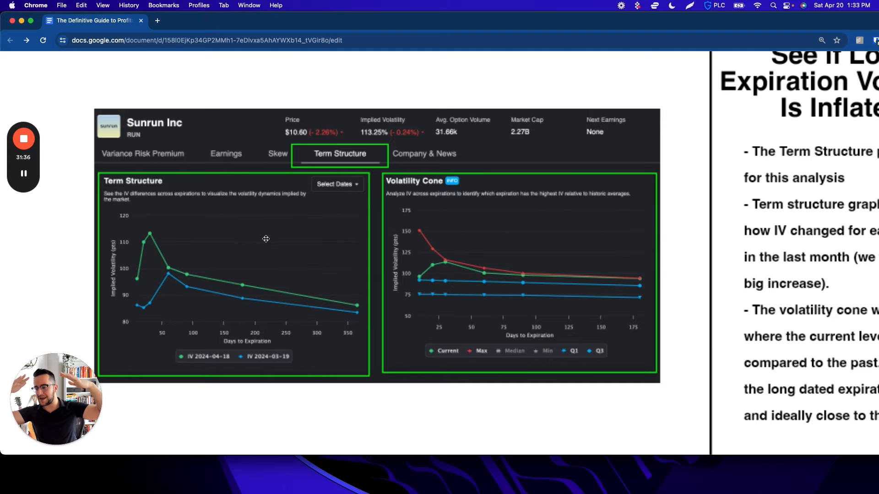
{"action": "mouse_move", "coordinate": [164, 247]}
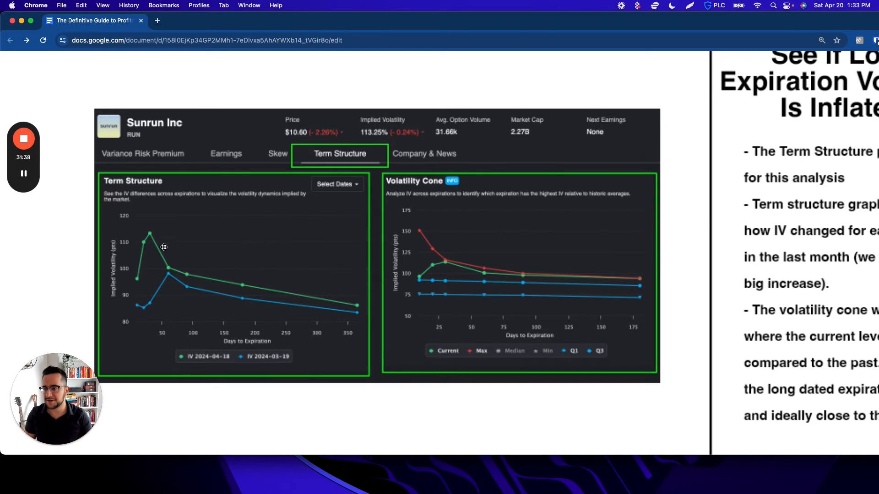
{"action": "mouse_move", "coordinate": [141, 310]}
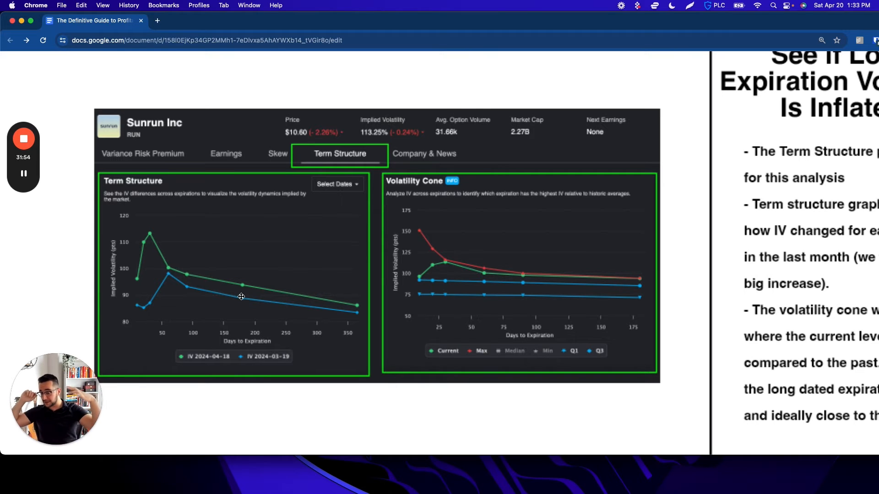
{"action": "mouse_move", "coordinate": [343, 318]}
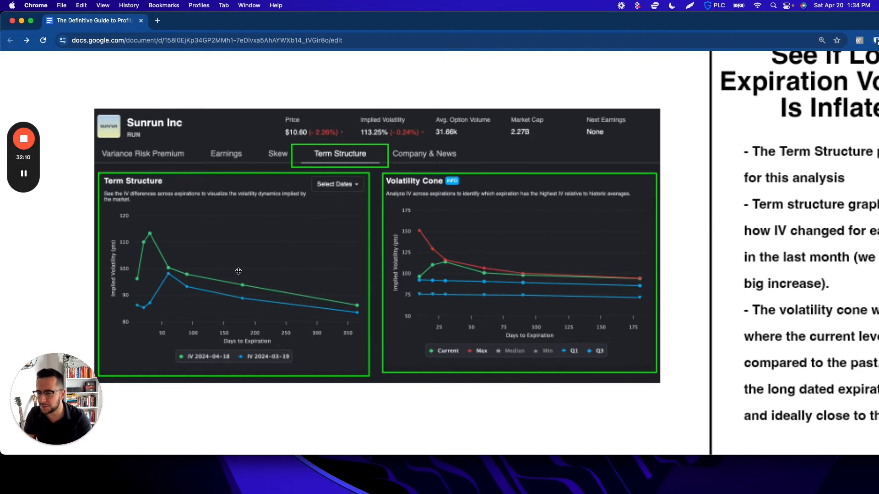
{"action": "mouse_move", "coordinate": [206, 271]}
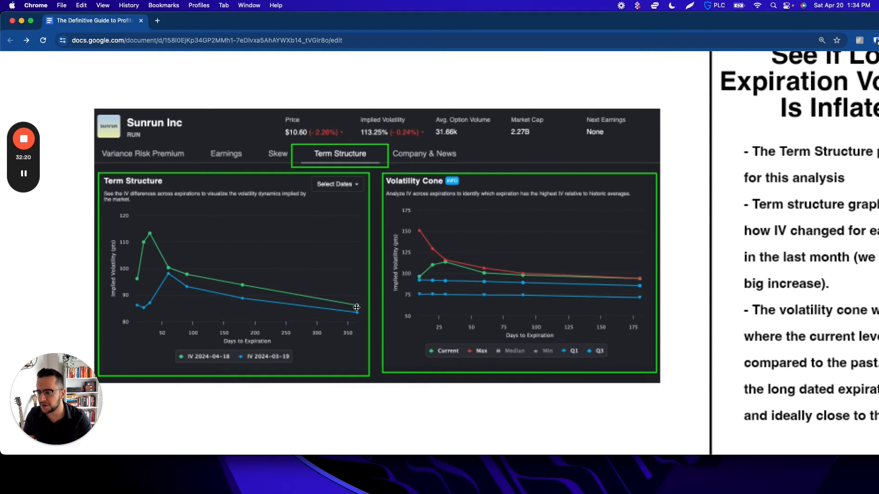
{"action": "mouse_move", "coordinate": [328, 323]}
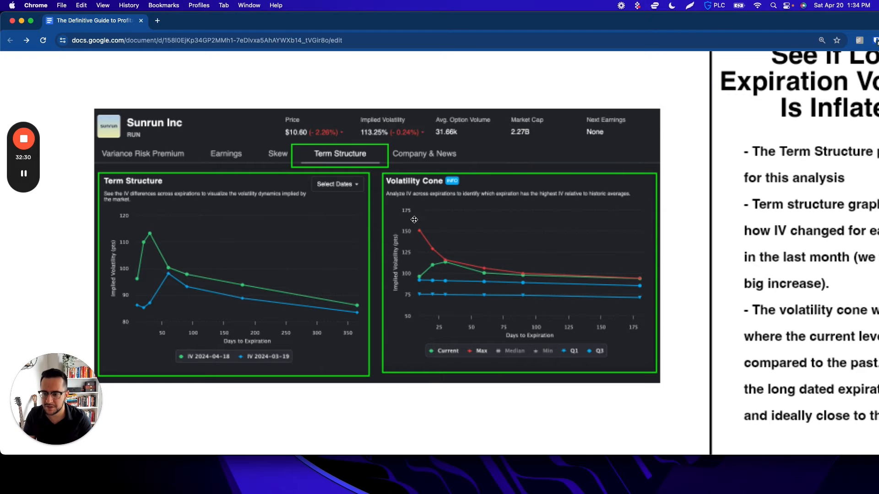
{"action": "mouse_move", "coordinate": [403, 196]}
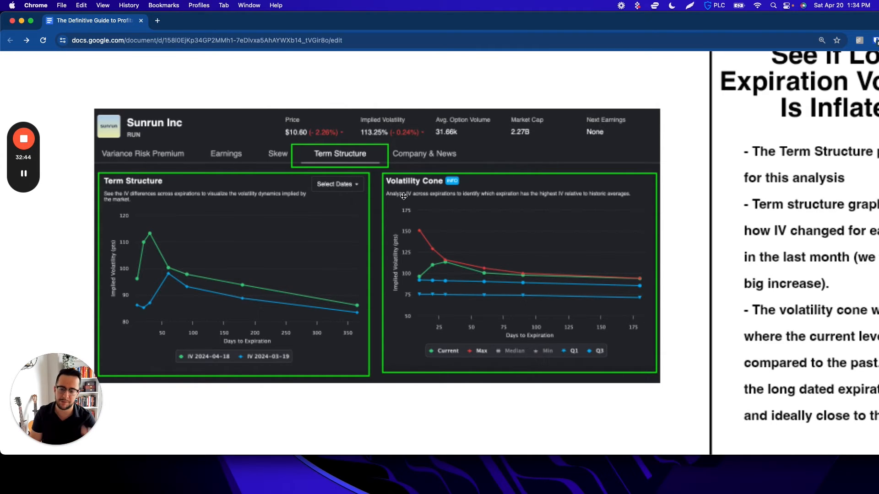
{"action": "mouse_move", "coordinate": [530, 299]}
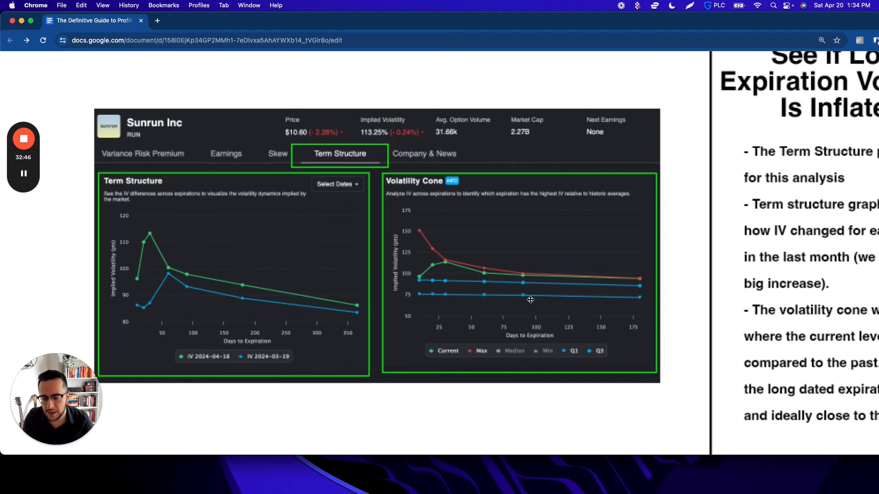
{"action": "mouse_move", "coordinate": [520, 284]}
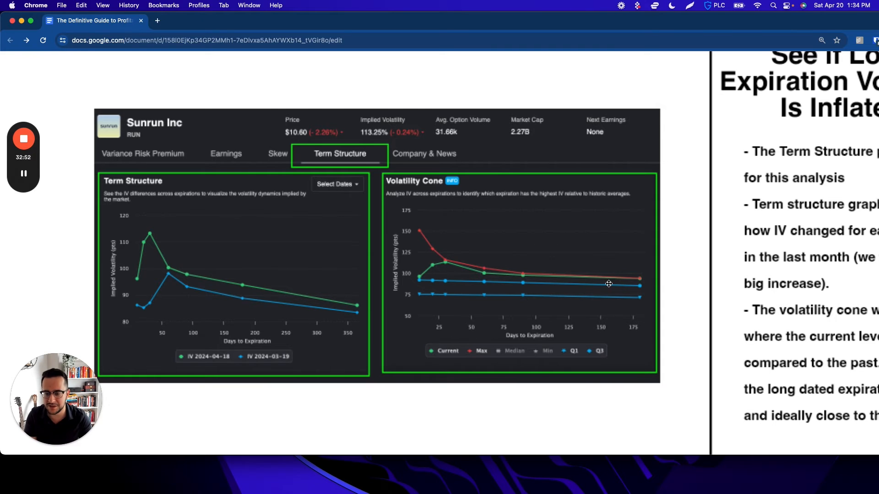
{"action": "mouse_move", "coordinate": [515, 275]}
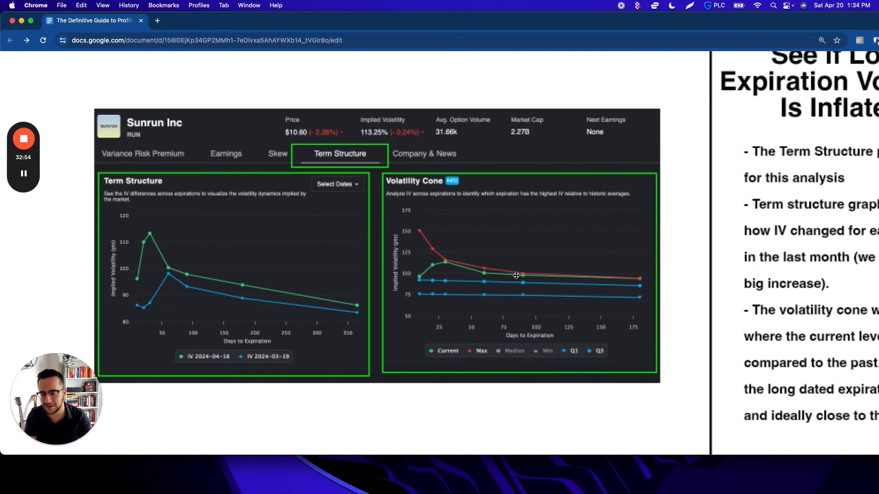
{"action": "mouse_move", "coordinate": [464, 288]}
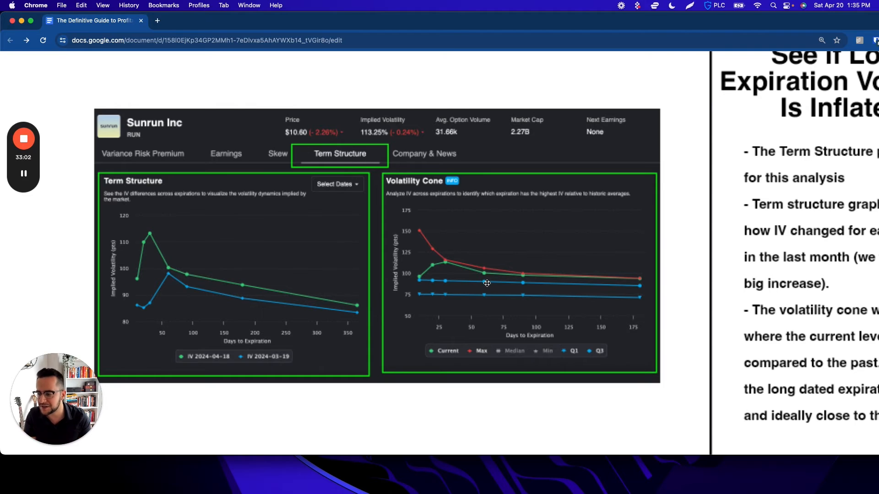
{"action": "mouse_move", "coordinate": [494, 286]}
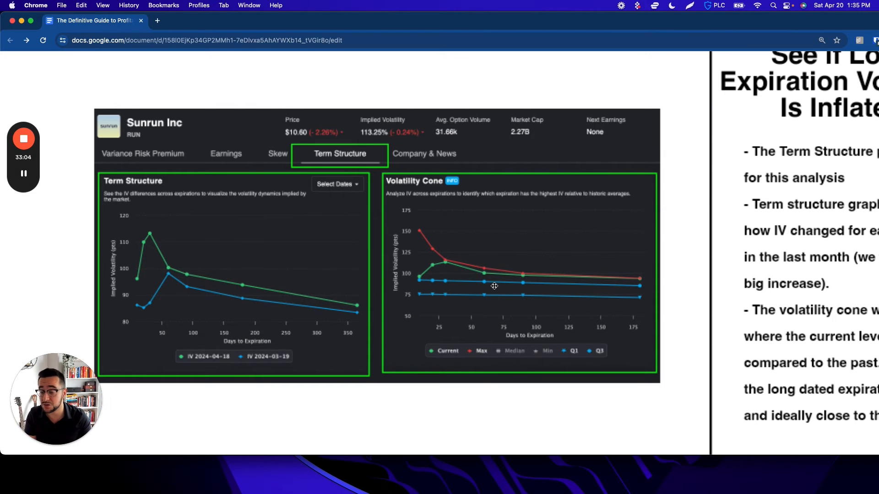
{"action": "mouse_move", "coordinate": [528, 273]}
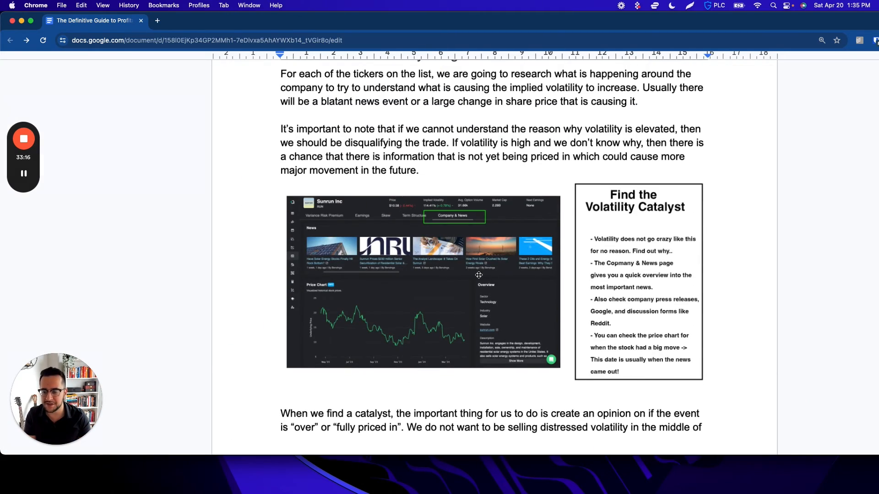
- Scroll down to the straddle order screenshot and trade-structuring guidelines
{"action": "scroll", "scroll_direction": "down", "scroll_amount": 3}
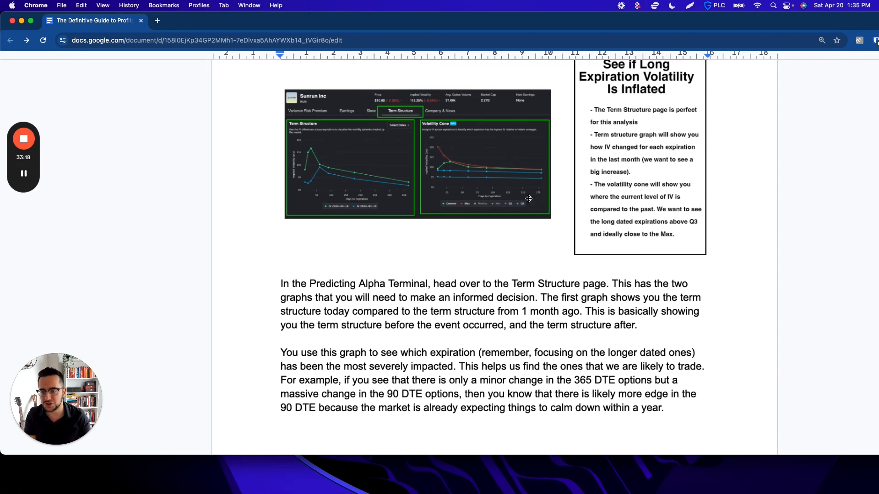
{"action": "scroll", "scroll_direction": "down", "scroll_amount": 3}
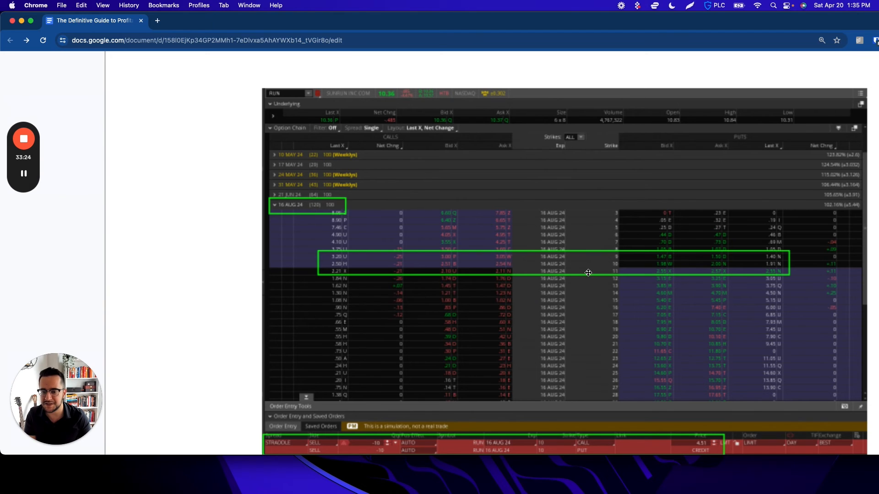
{"action": "scroll", "scroll_direction": "down", "scroll_amount": 3}
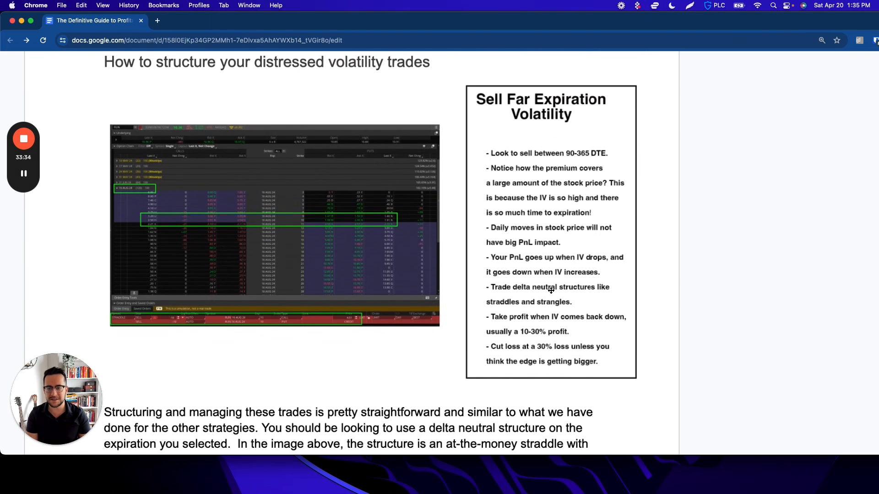
- Scroll past page 24 to the page beginning 'At this point you know enough to find trades like a pro.'
{"action": "scroll", "scroll_direction": "down", "scroll_amount": 3}
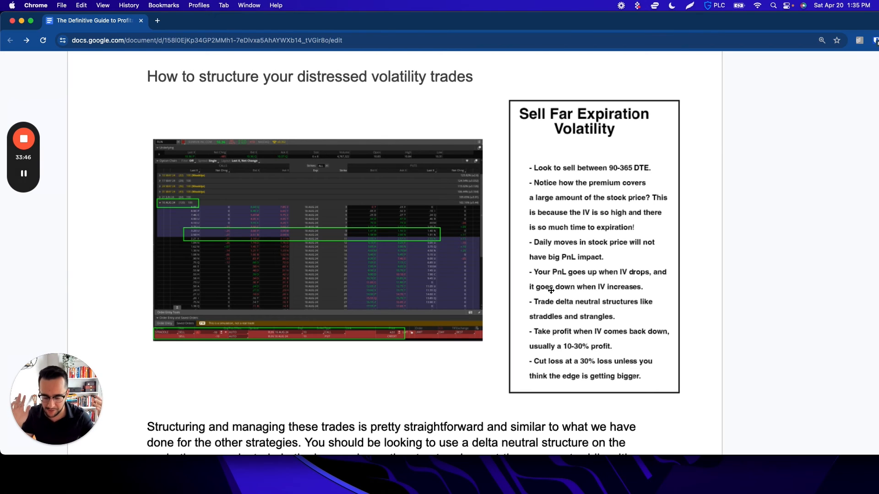
{"action": "scroll", "scroll_direction": "down", "scroll_amount": 3}
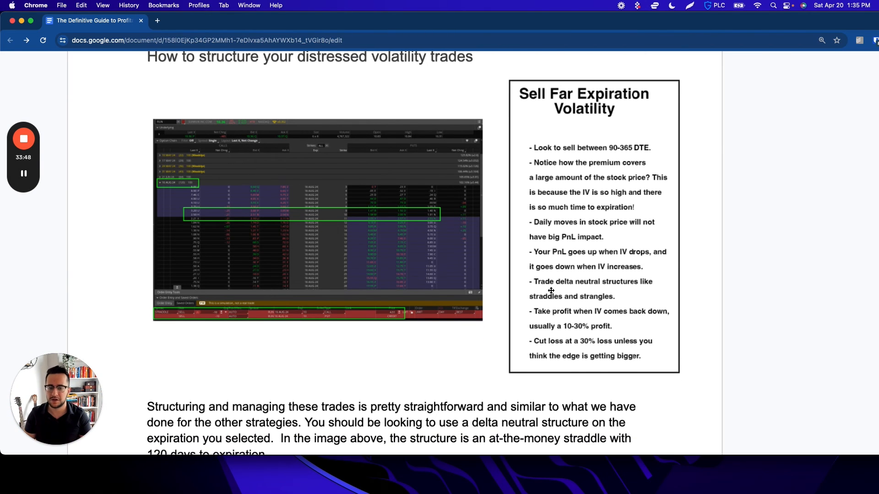
{"action": "scroll", "scroll_direction": "down", "scroll_amount": 3}
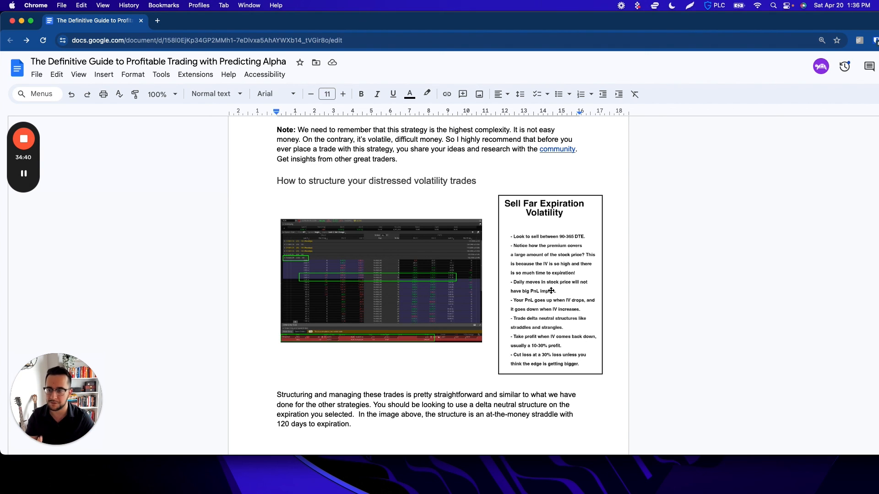
{"action": "mouse_move", "coordinate": [620, 296]}
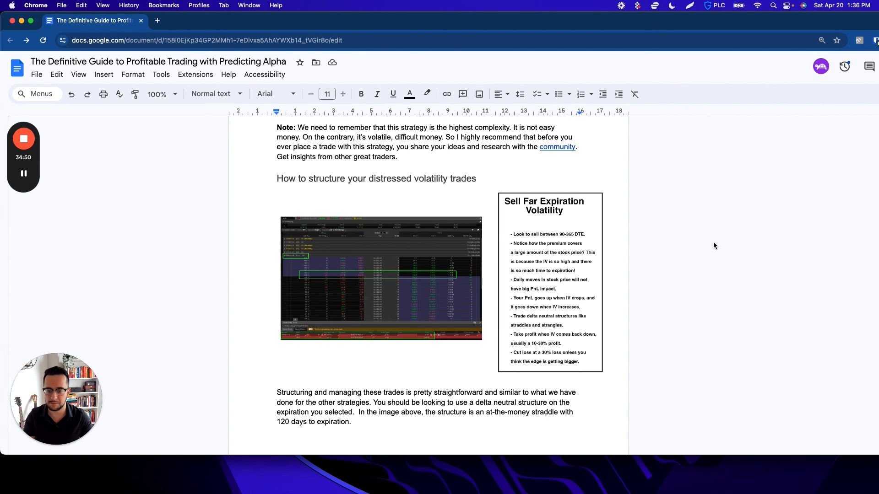
{"action": "scroll", "scroll_direction": "down", "scroll_amount": 3}
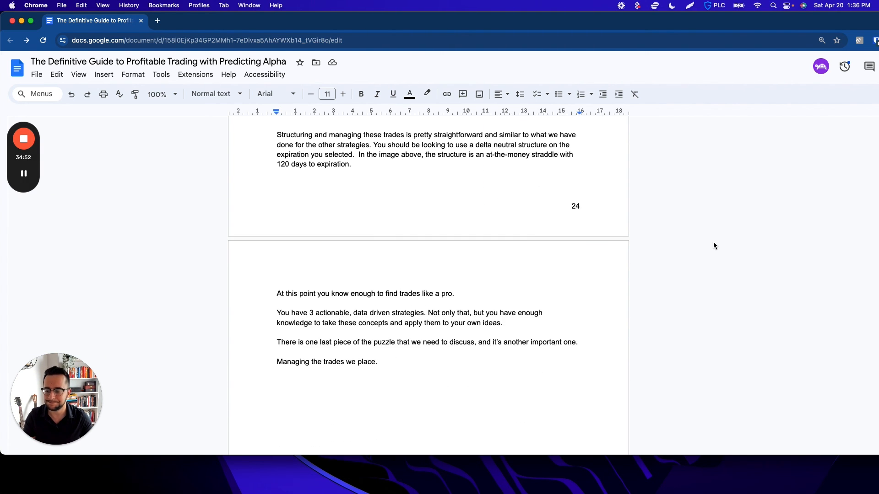